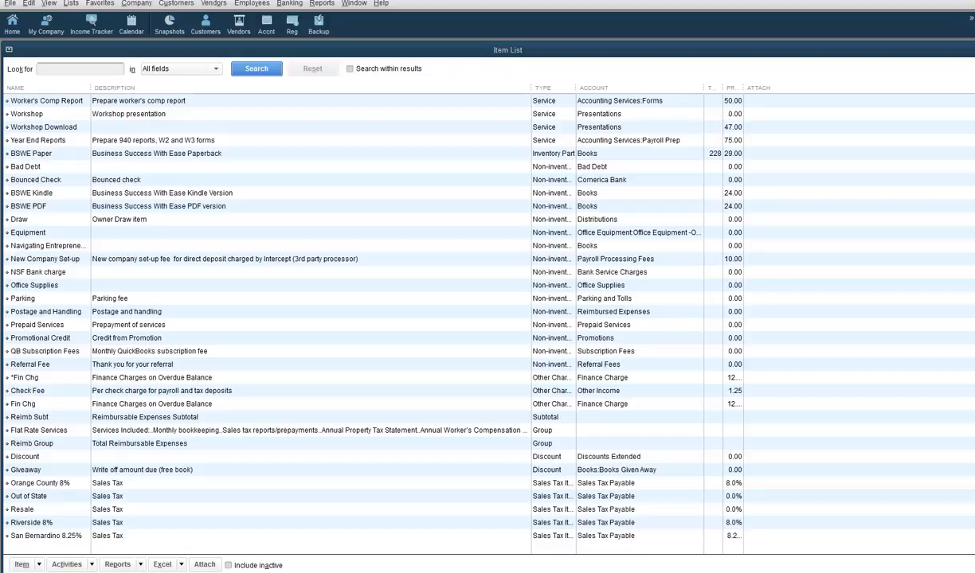
mouse_move(35, 548)
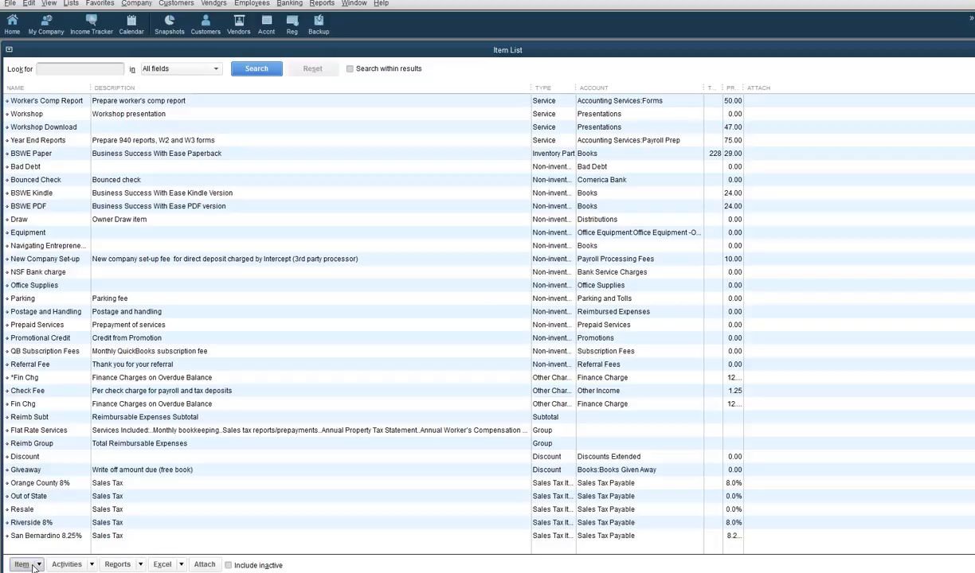
Step: Start a new item from the Item List and set its type to Sales Tax Item
left_click(24, 564)
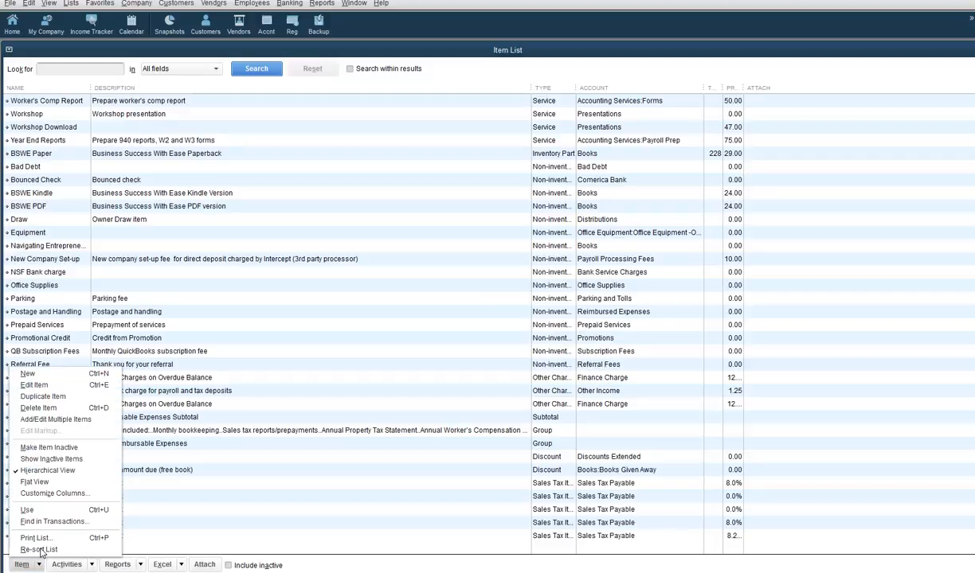
left_click(29, 373)
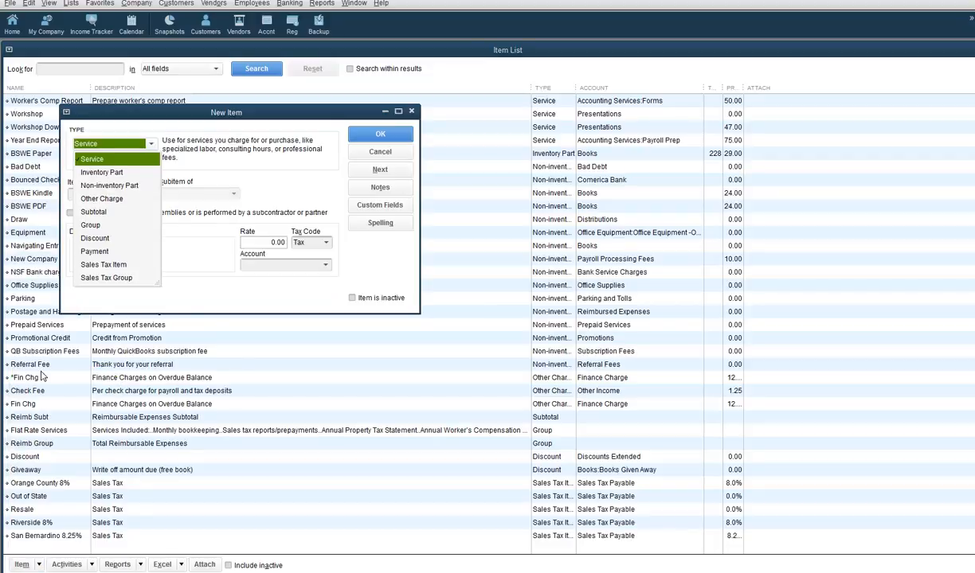
left_click(104, 265)
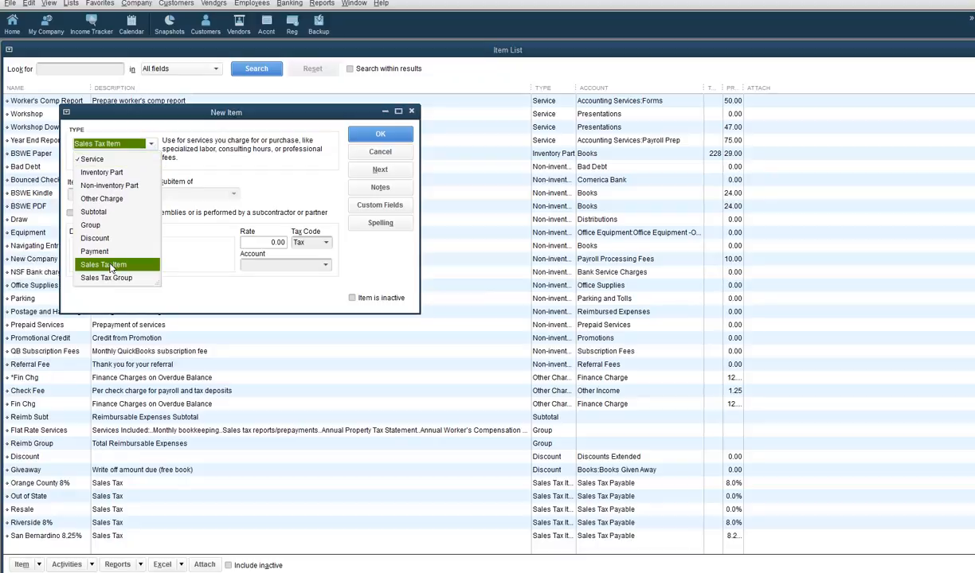
left_click(102, 265)
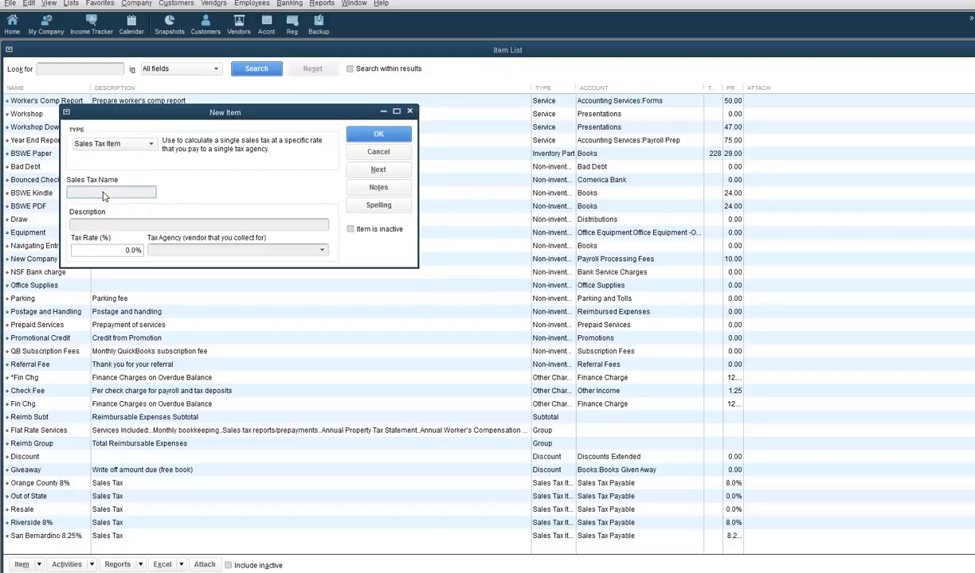
Step: Name the item 'Los Angeles 8.75%', describe it 'Sales Tax Los Angeles County', rate 8.75
type("Los Ang")
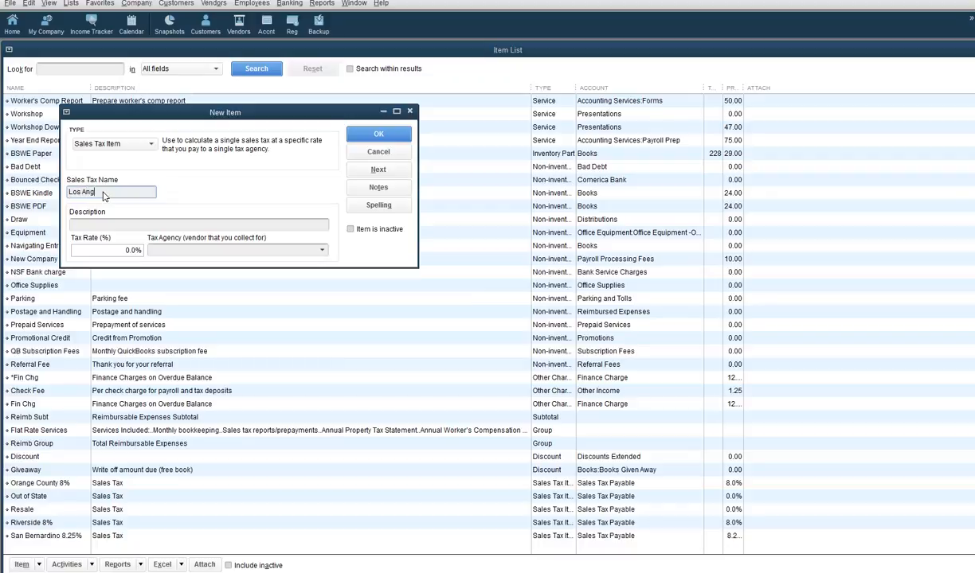
type("eles 8.7")
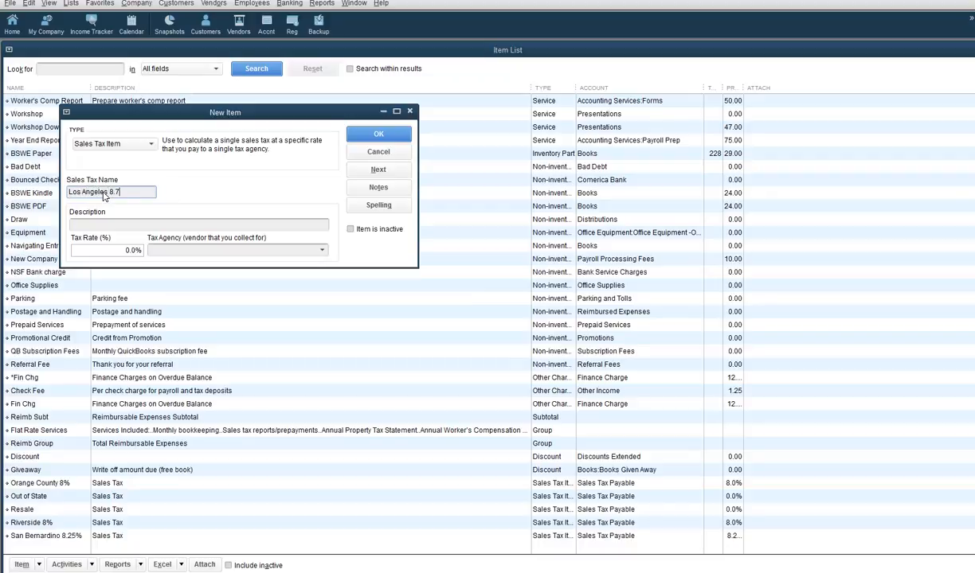
type("5%")
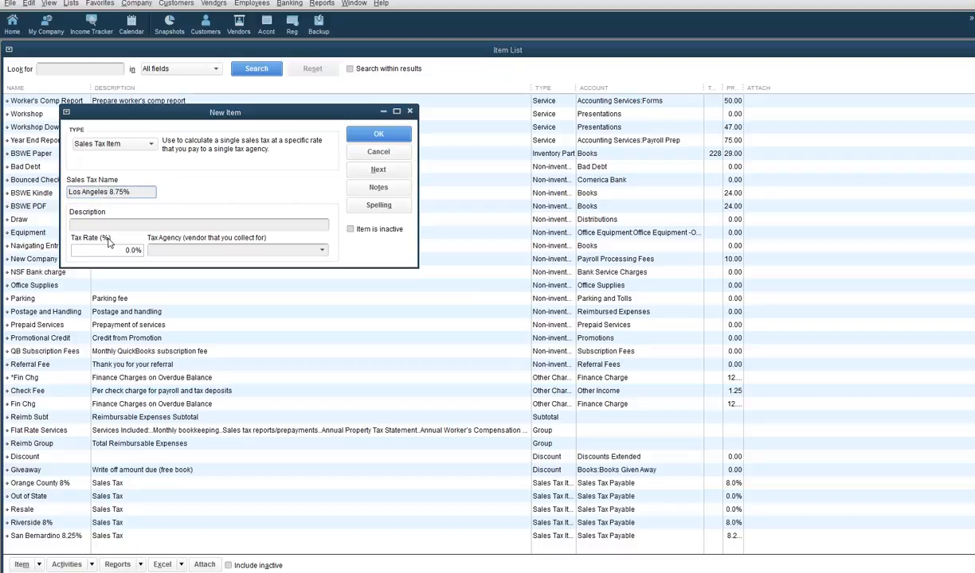
type("Sales Tax Los")
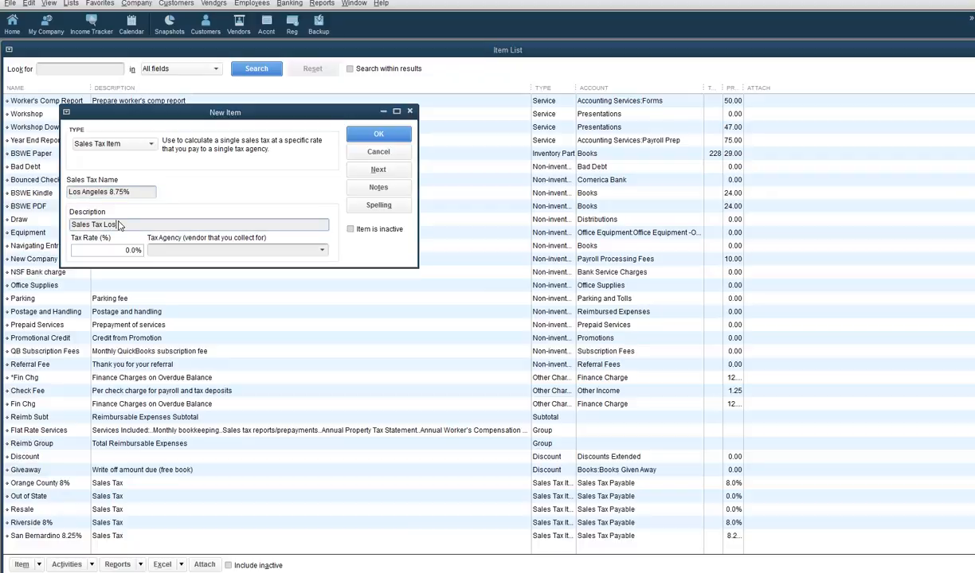
type("Angeles")
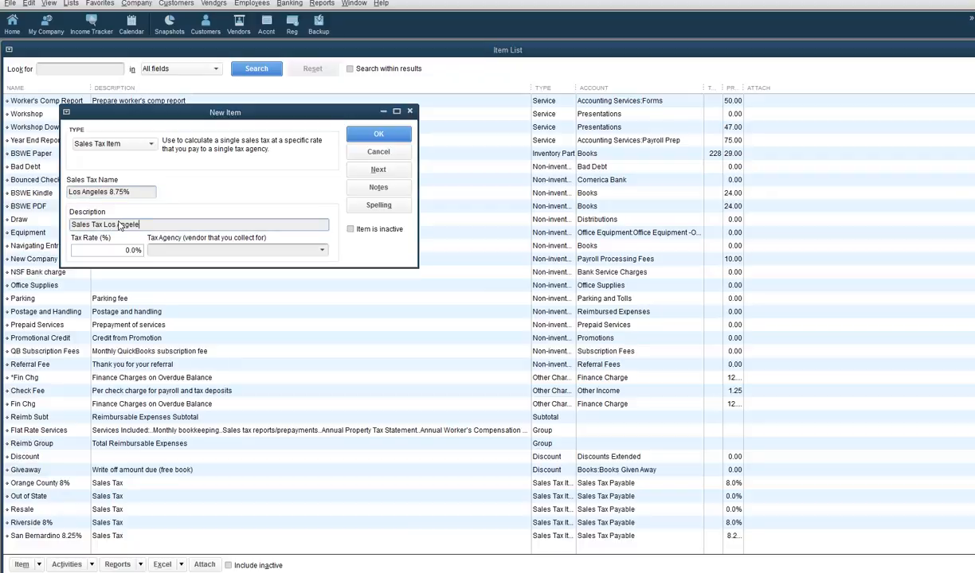
type("C")
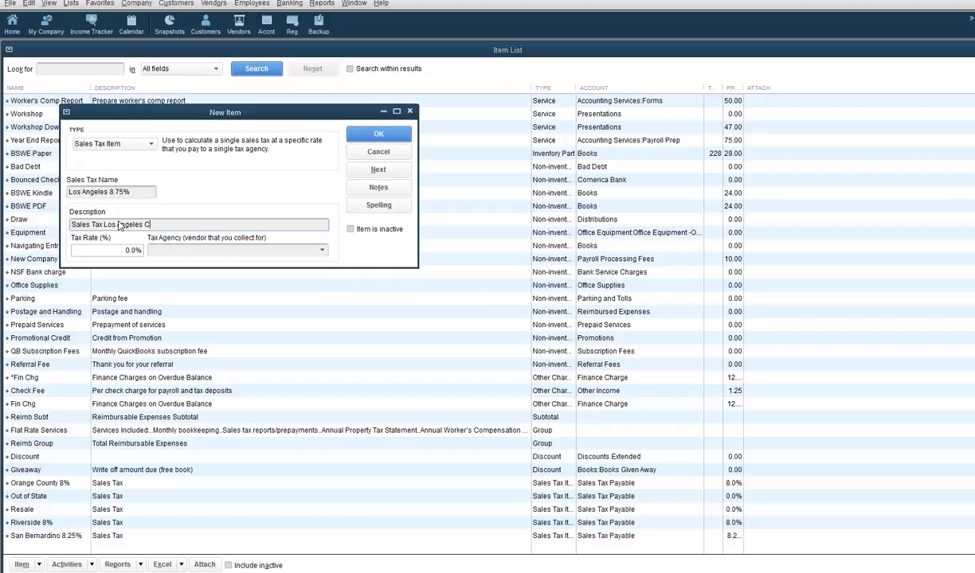
type("ounty")
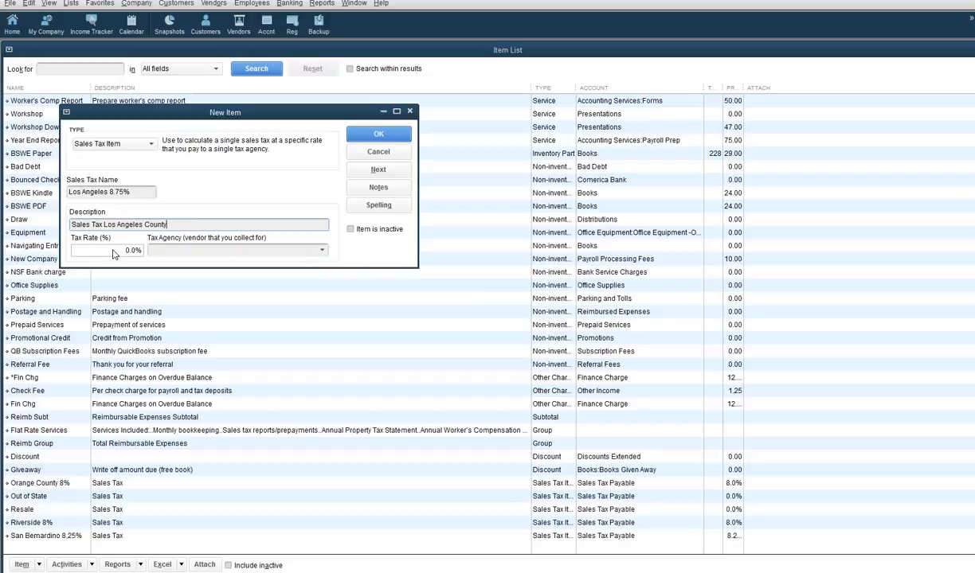
type("8.75")
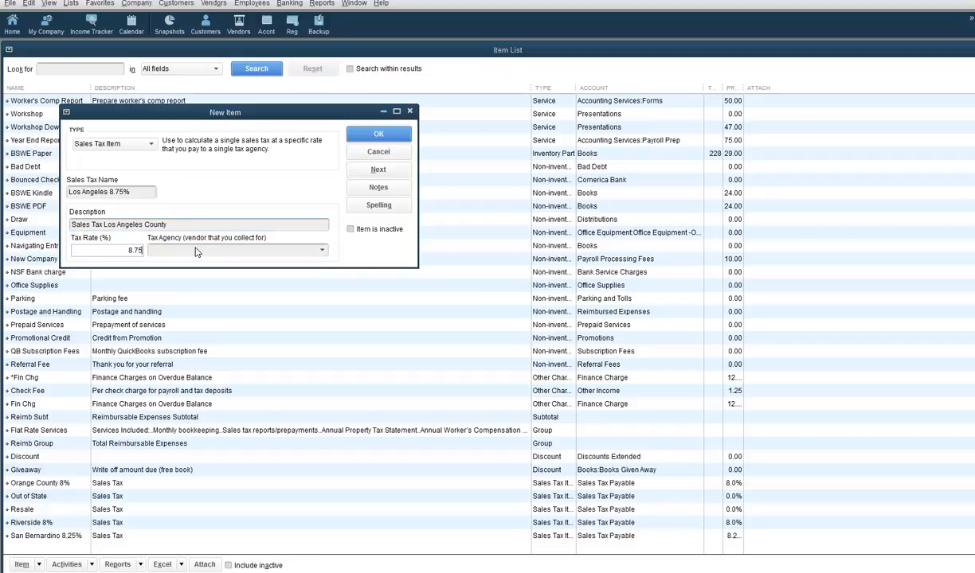
Step: Assign State Board of Equalization as the tax agency and save the item
left_click(322, 250)
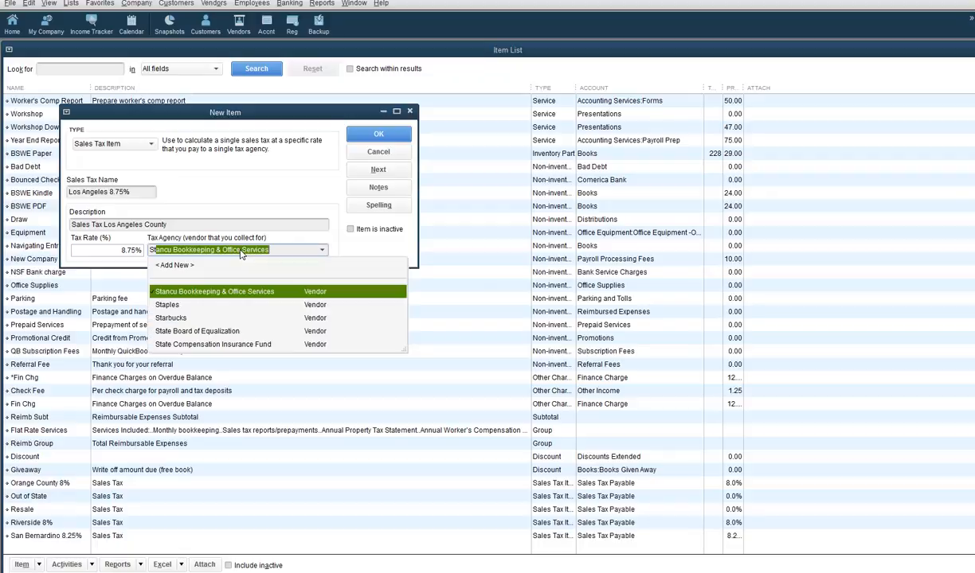
left_click(198, 330)
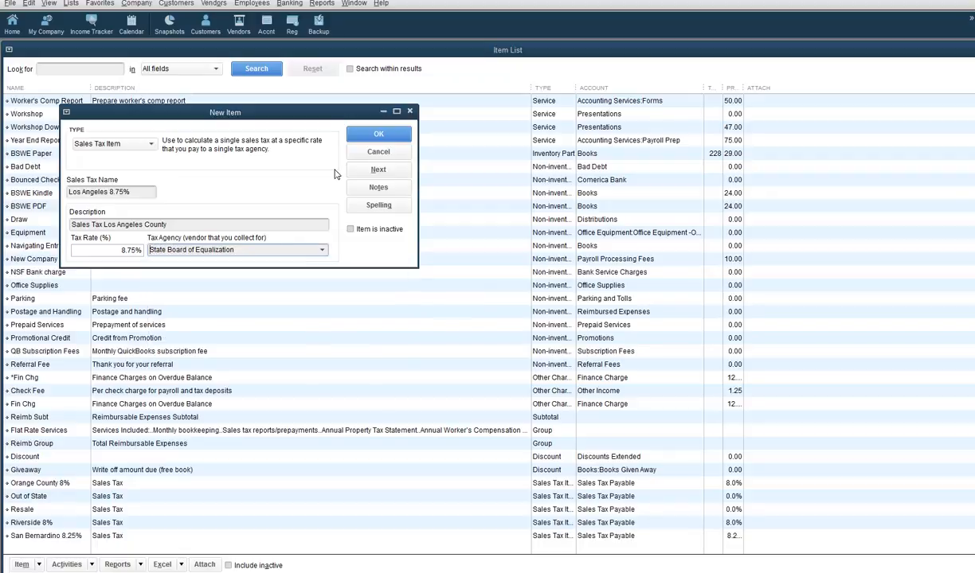
left_click(379, 134)
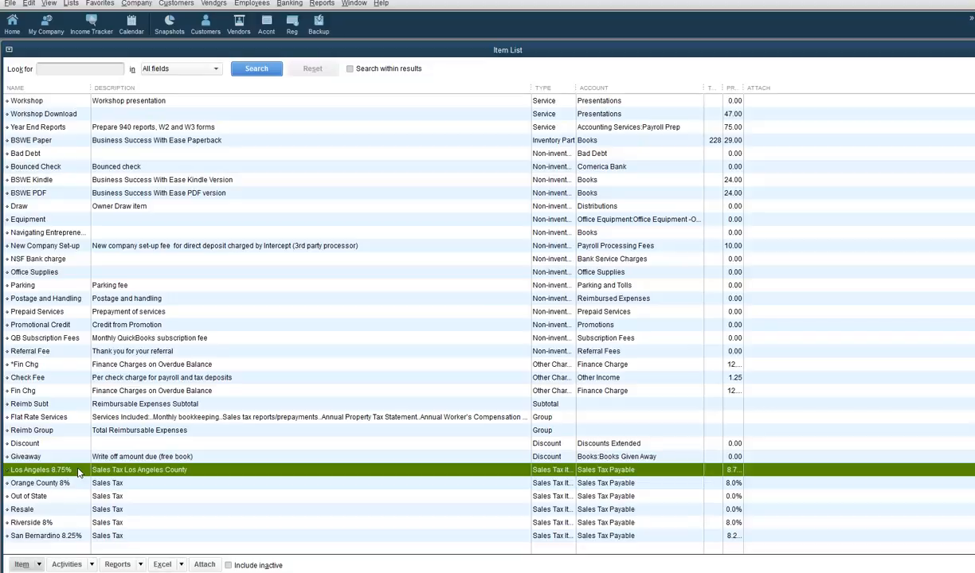
mouse_move(601, 301)
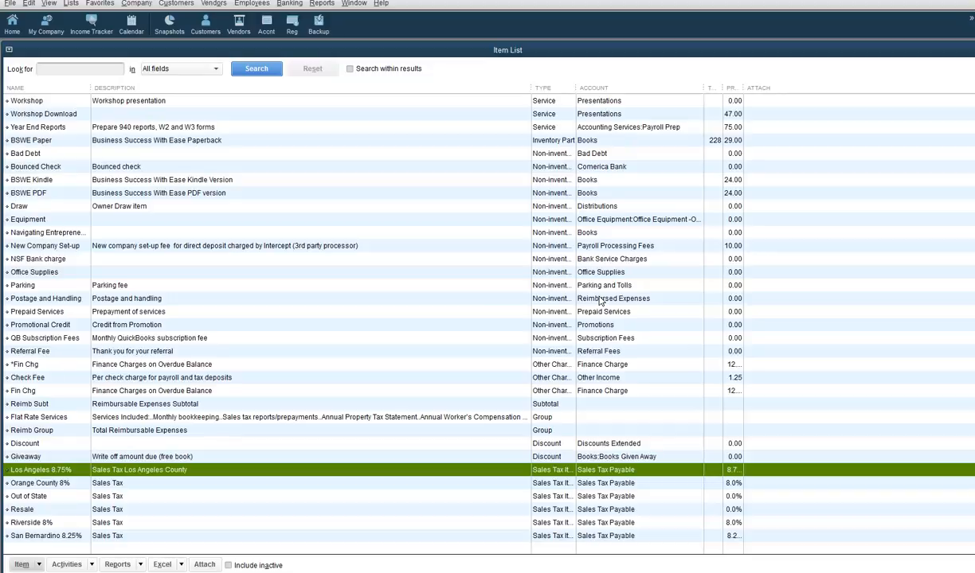
mouse_move(599, 301)
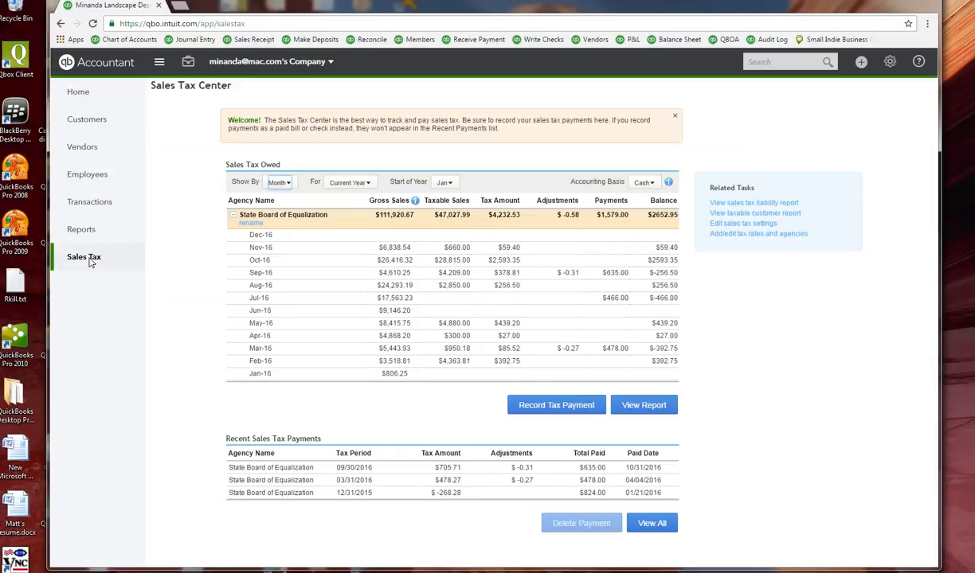
mouse_move(82, 256)
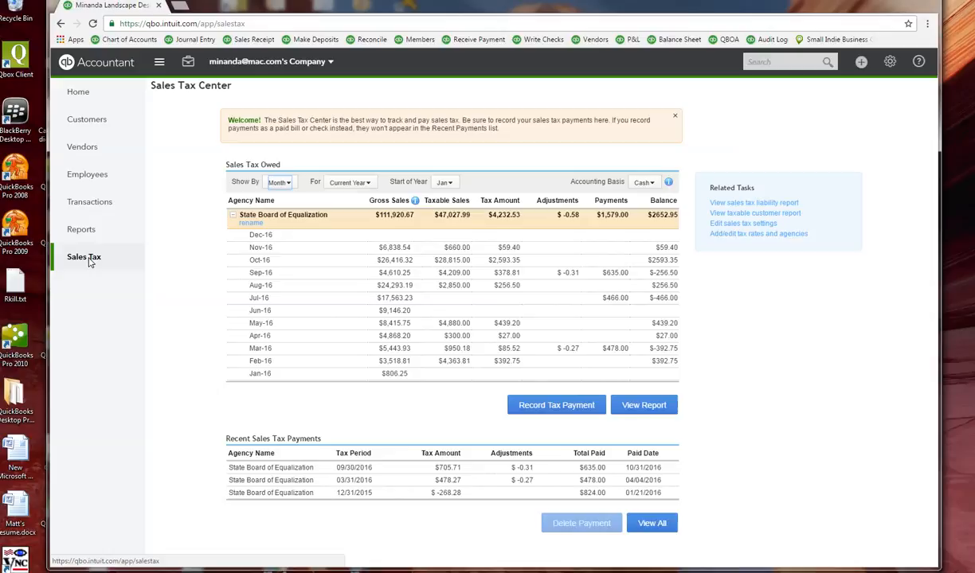
mouse_move(759, 232)
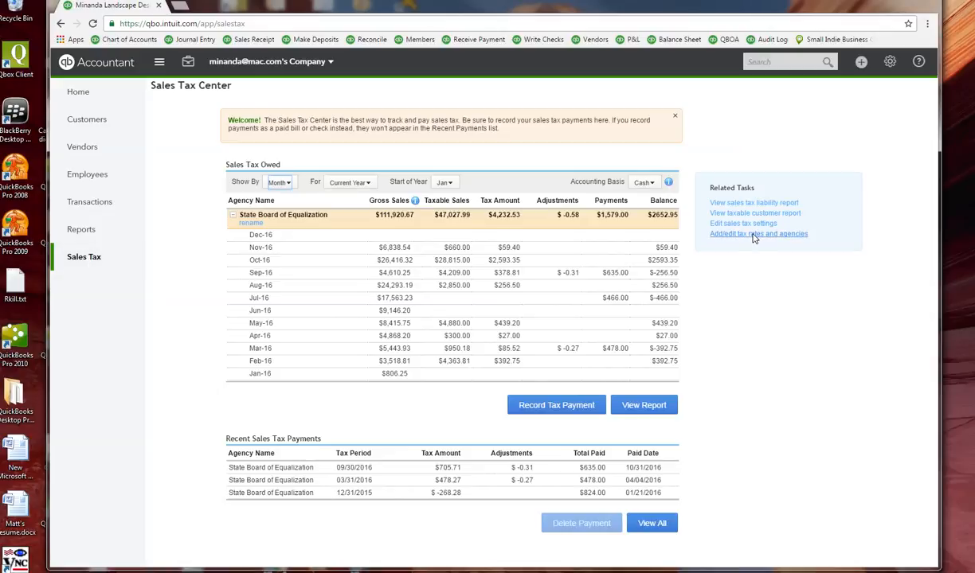
Step: Show the tax rates and agencies list from the Sales Tax Center's Related Tasks
left_click(759, 232)
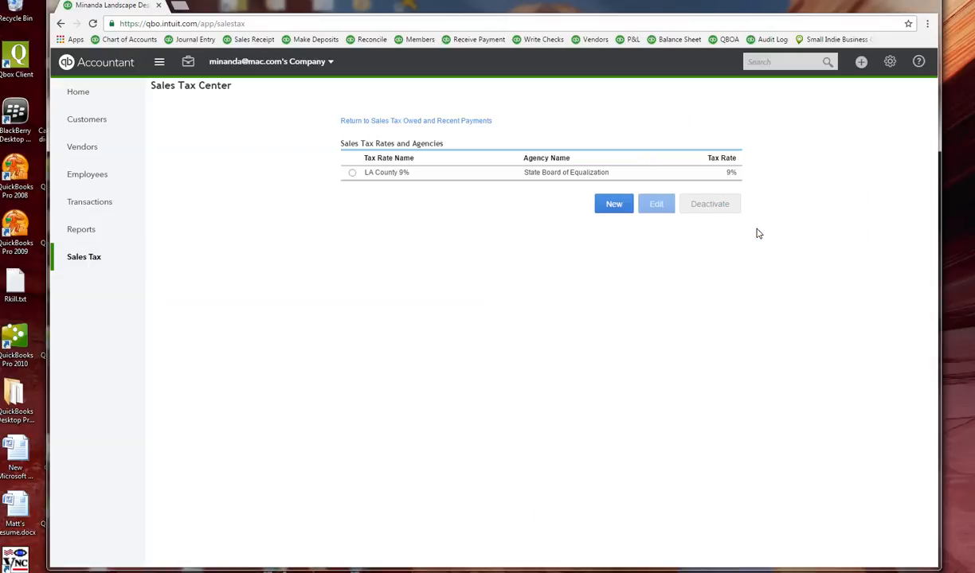
mouse_move(771, 235)
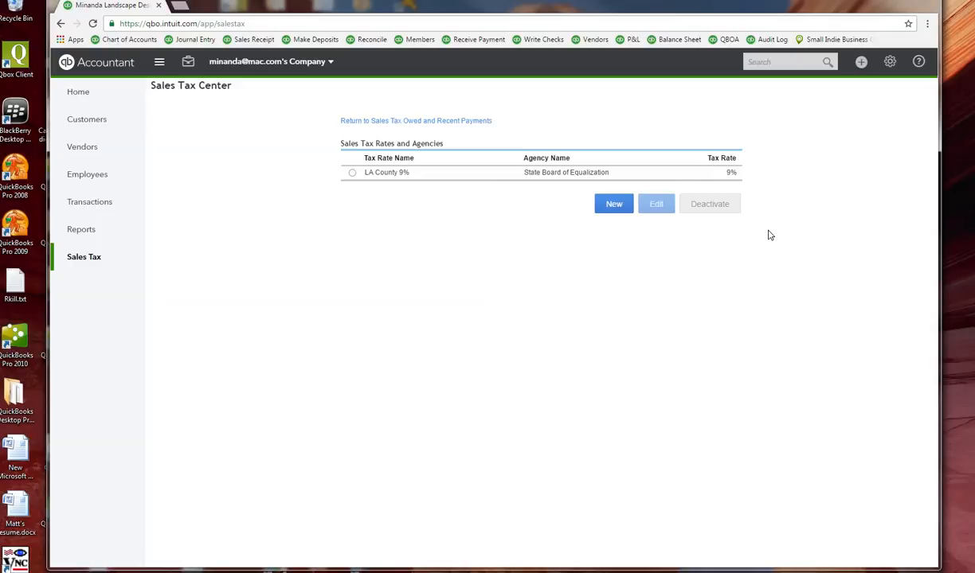
mouse_move(631, 288)
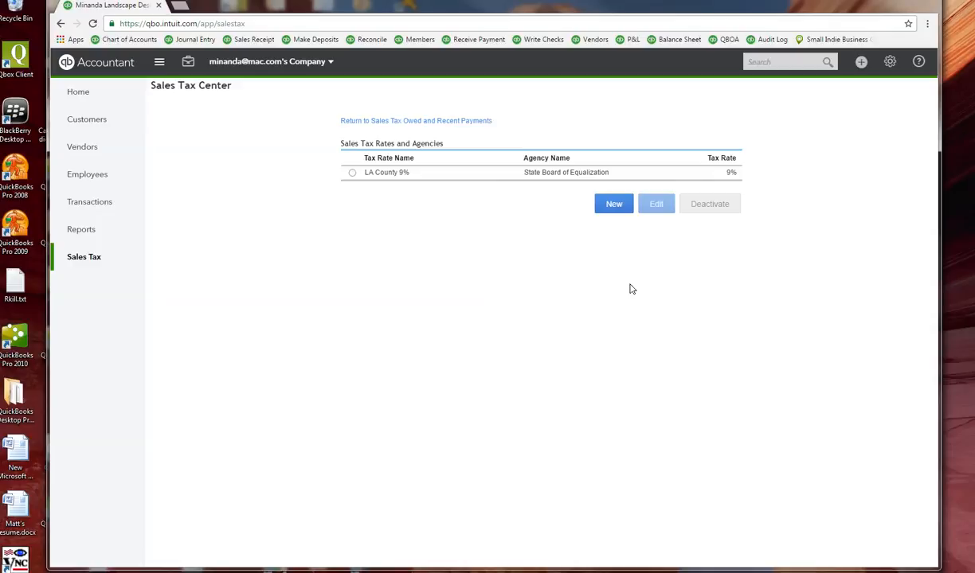
Step: Save a new single rate 'Los Angeles 8.75%' at 8.75 for State Board of Equalization
left_click(615, 204)
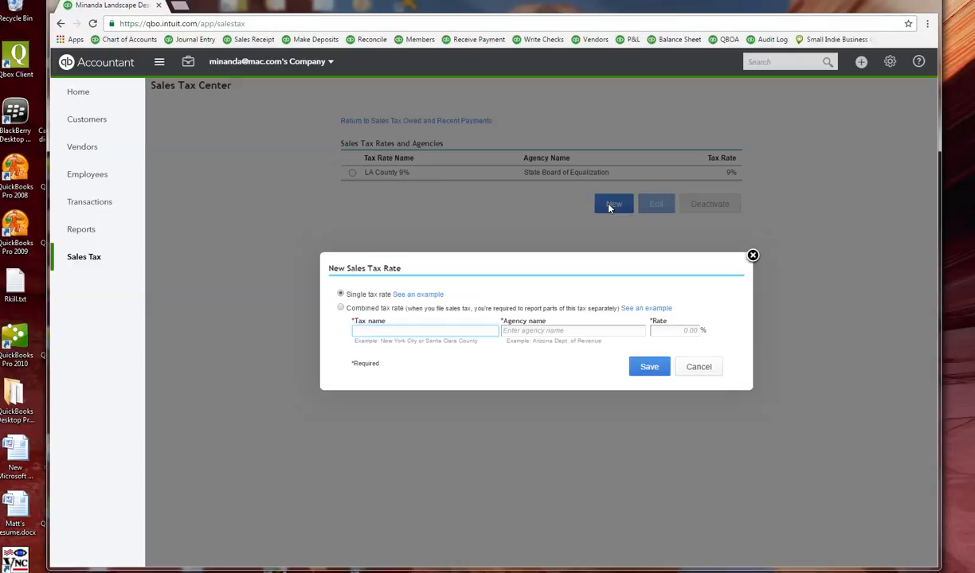
type("Los Angeles")
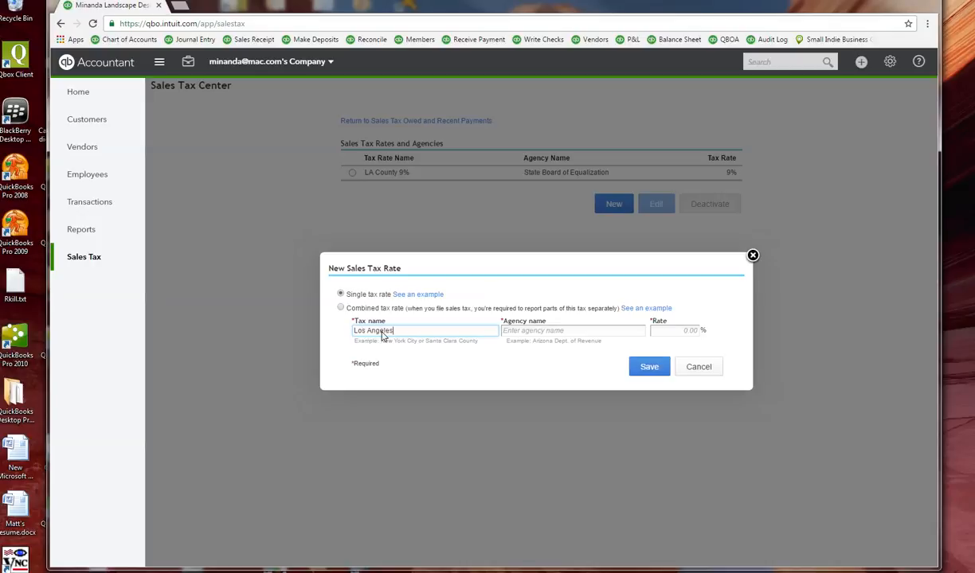
type("8.75%")
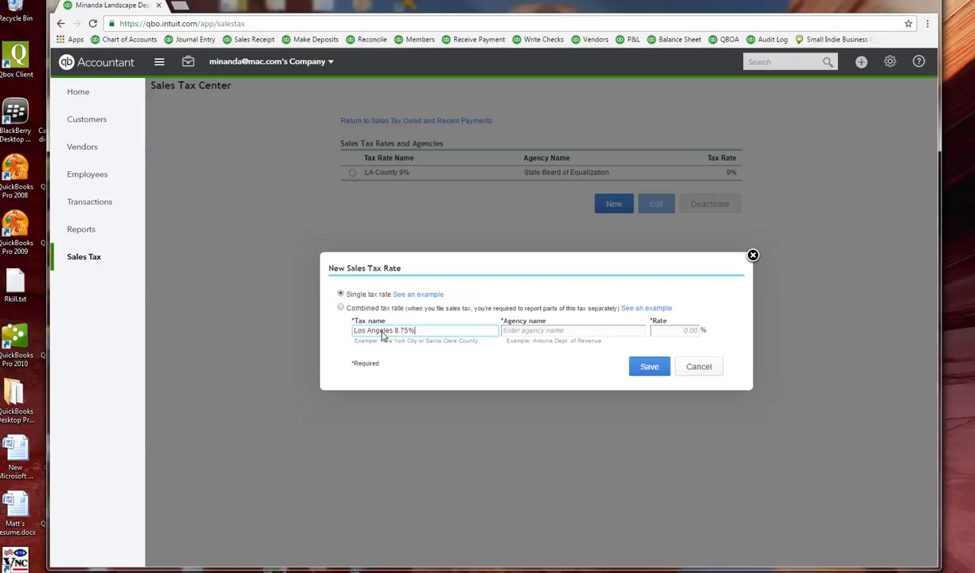
left_click(574, 330)
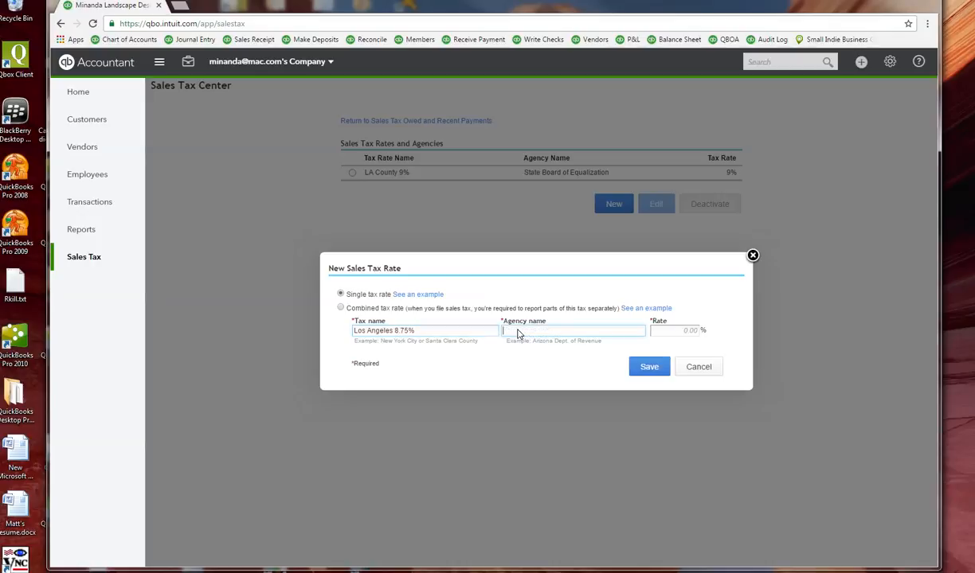
type("State Board of Equalization")
left_click(674, 330)
type("8")
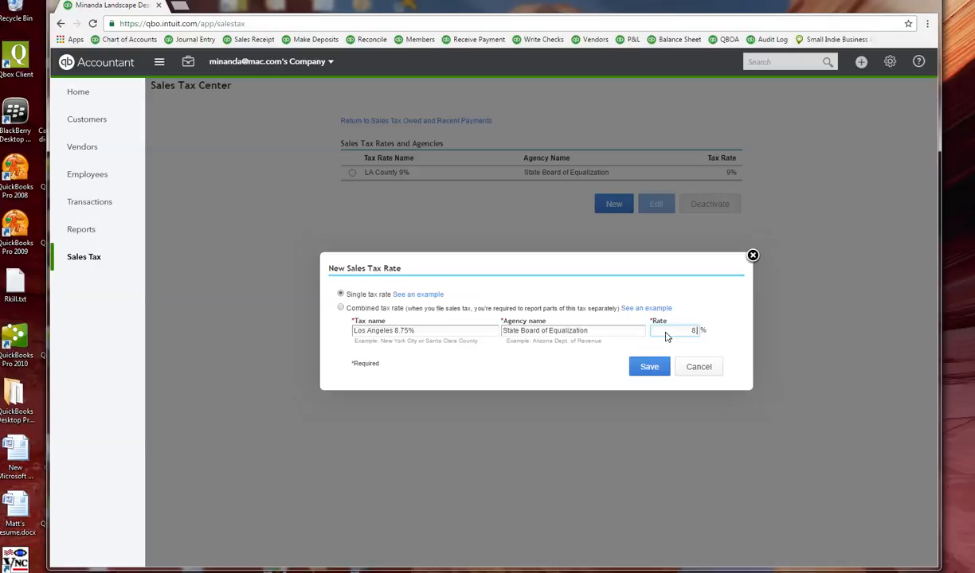
type(".75")
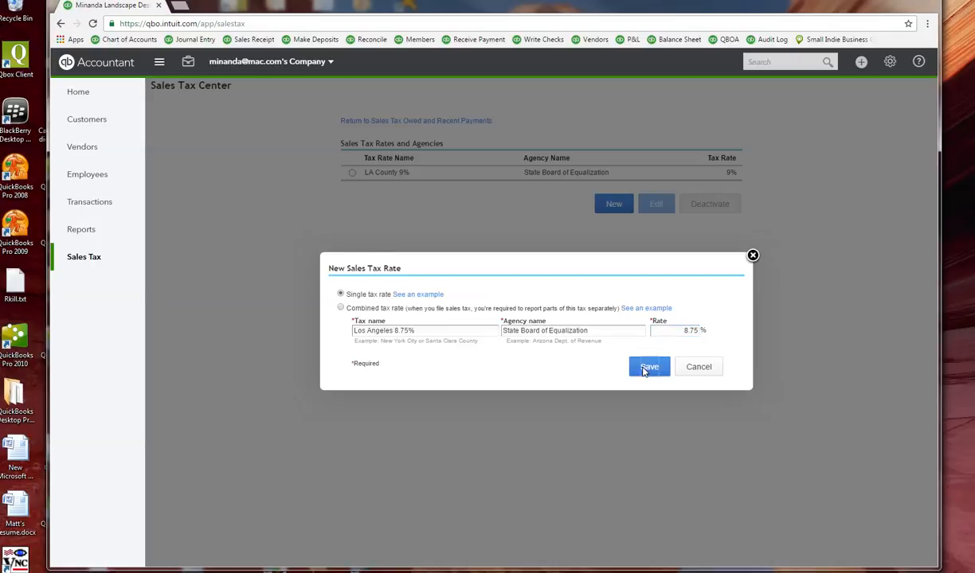
left_click(650, 366)
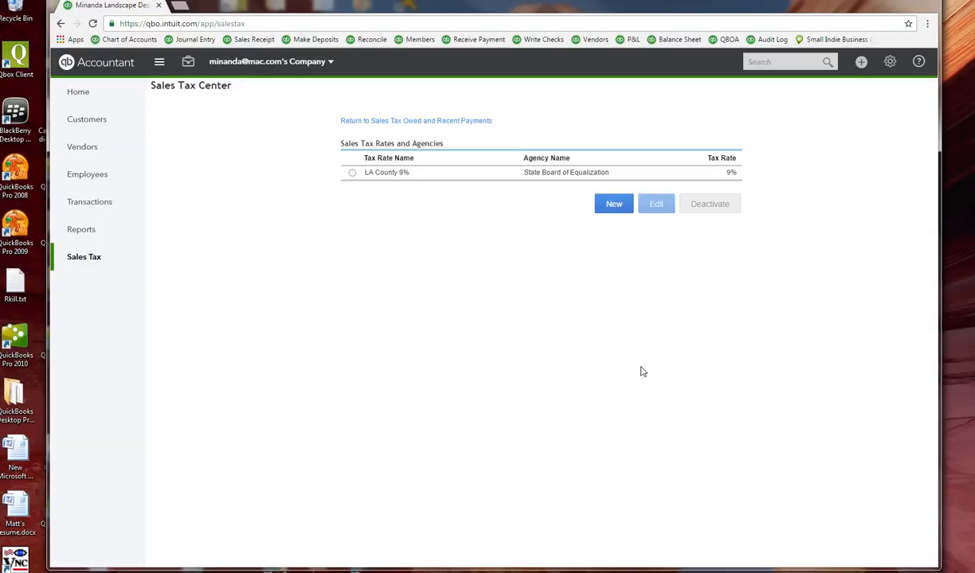
mouse_move(607, 304)
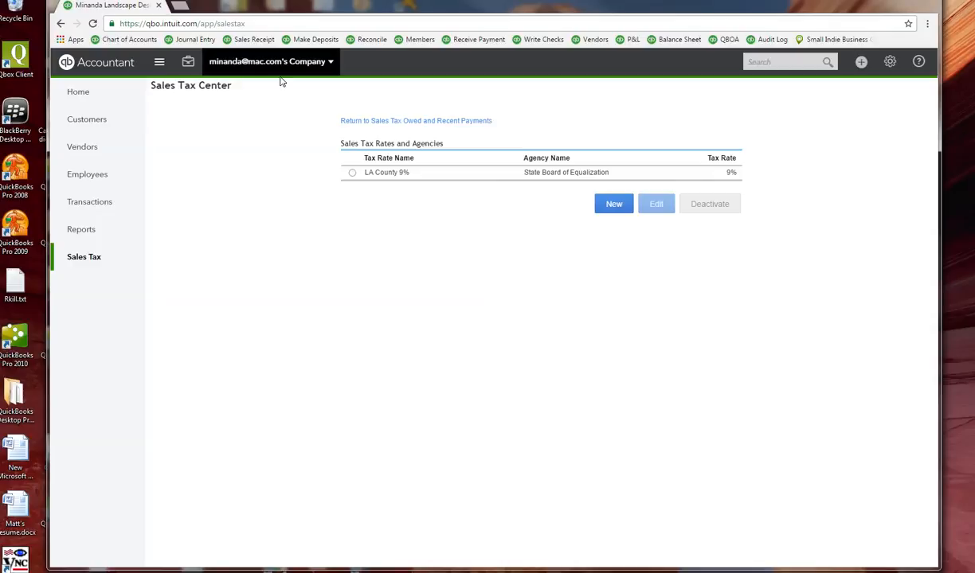
Step: Return to the Sales Tax Center, reopen the rates list and check Los Angeles 8.75% beside LA County 9%
left_click(416, 121)
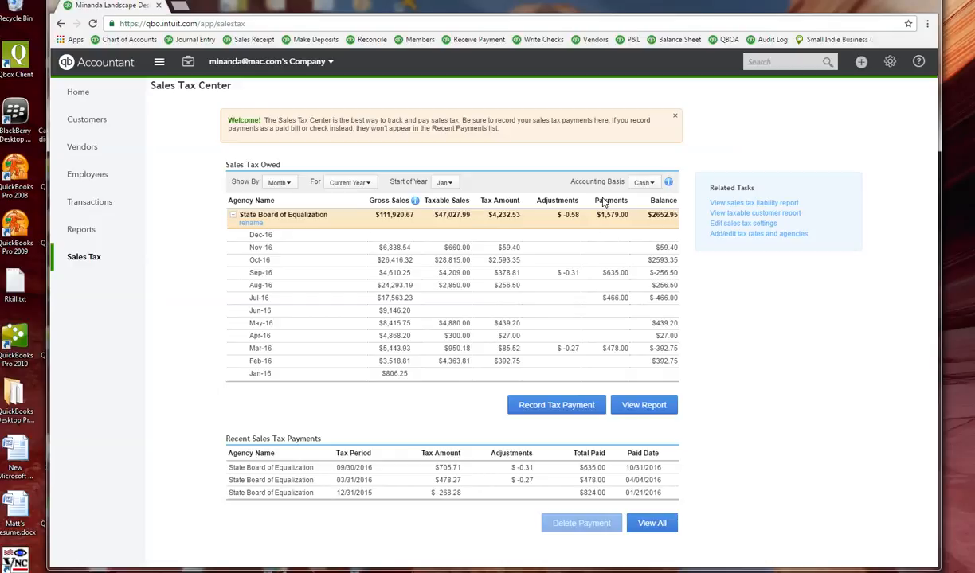
left_click(758, 233)
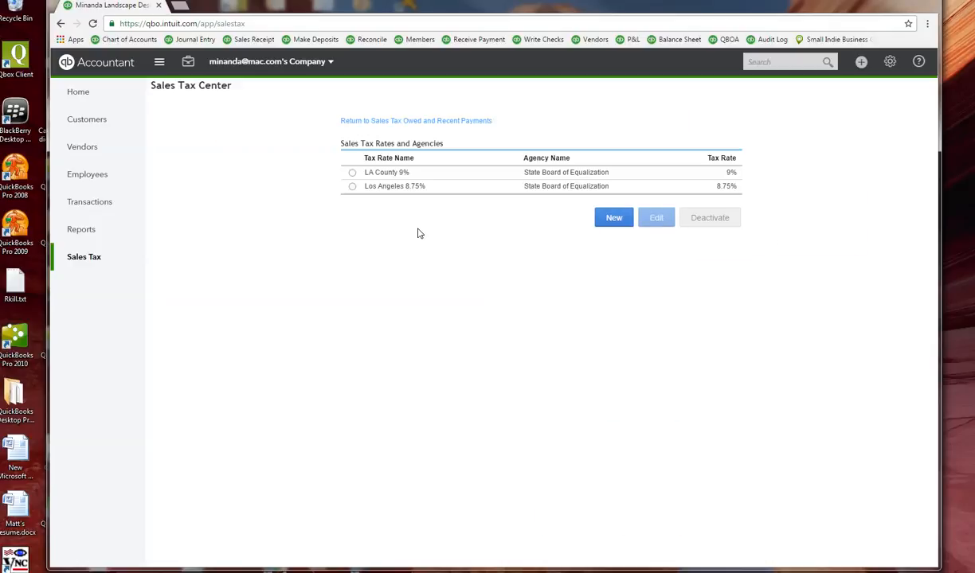
mouse_move(376, 204)
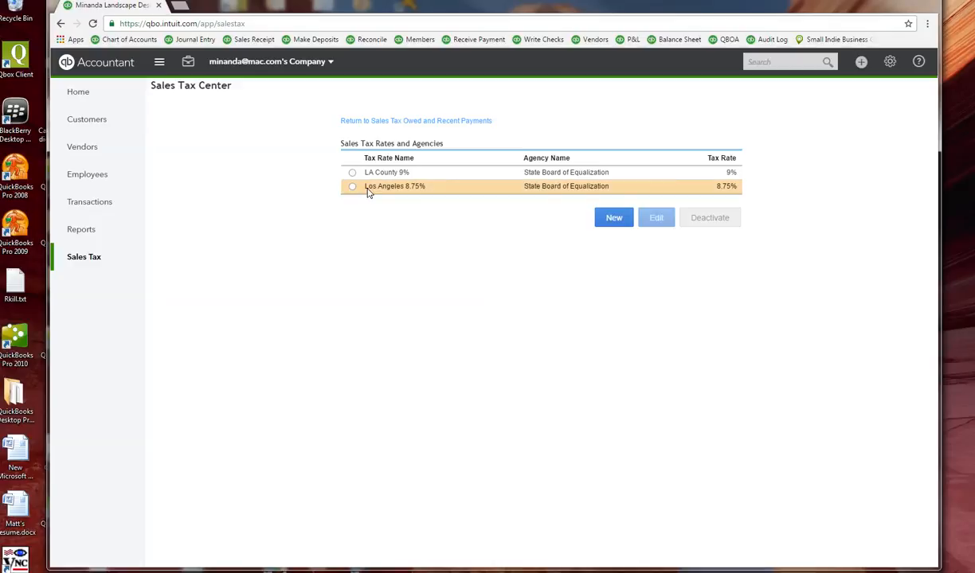
left_click(352, 172)
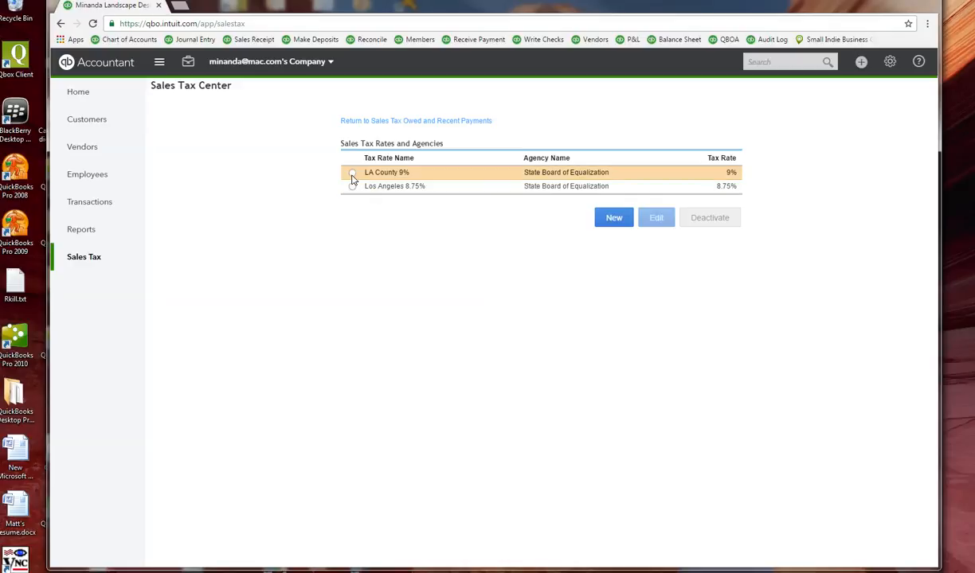